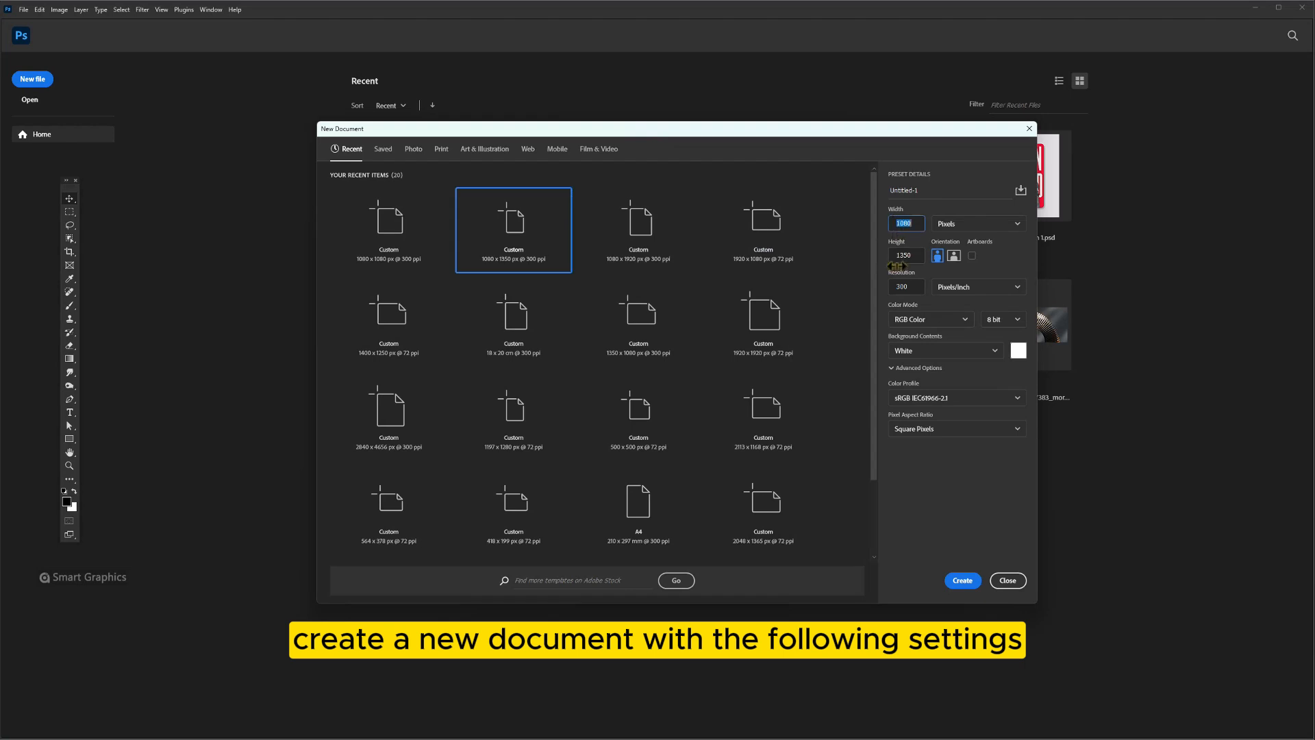
- Enter a height of 1350 px for the 1080 px, 300 ppi, white-background document
{"action": "left_click", "coordinate": [905, 255]}
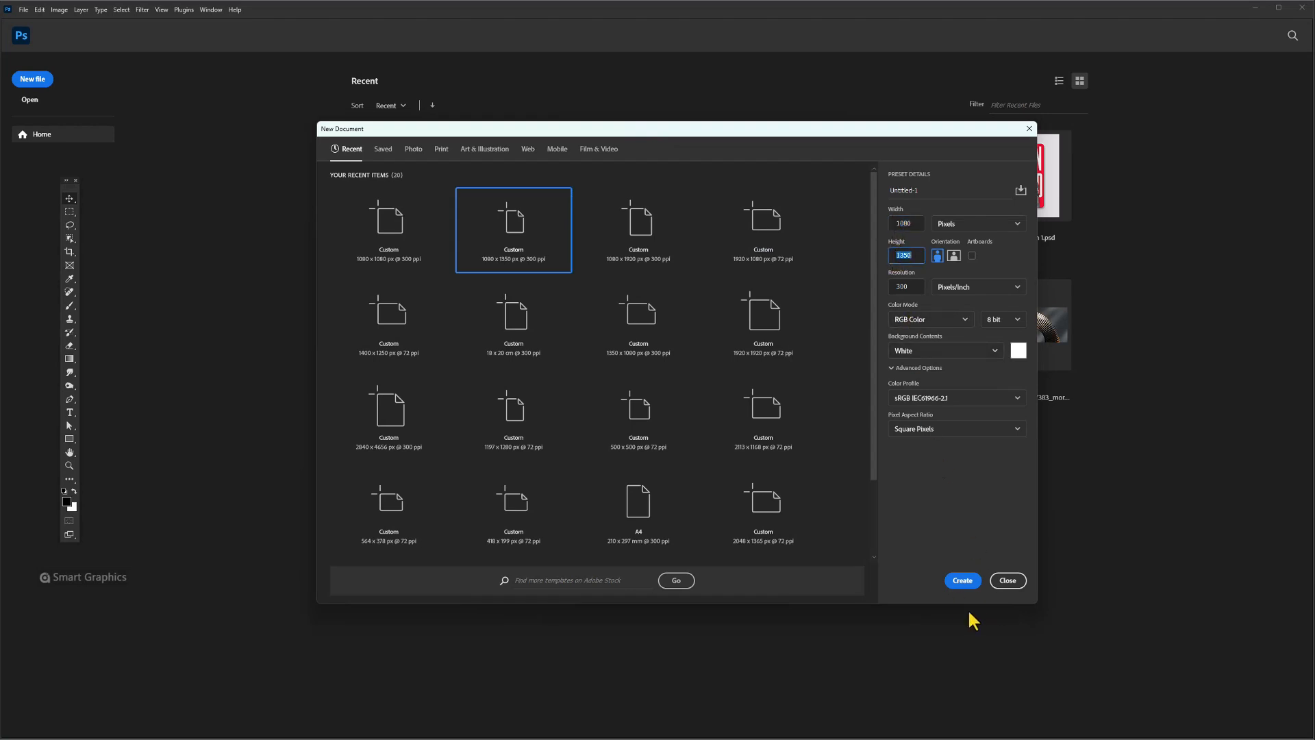
- Create the document, lower the railway photo's opacity, and scale it over the phone screen
{"action": "left_click", "coordinate": [961, 580]}
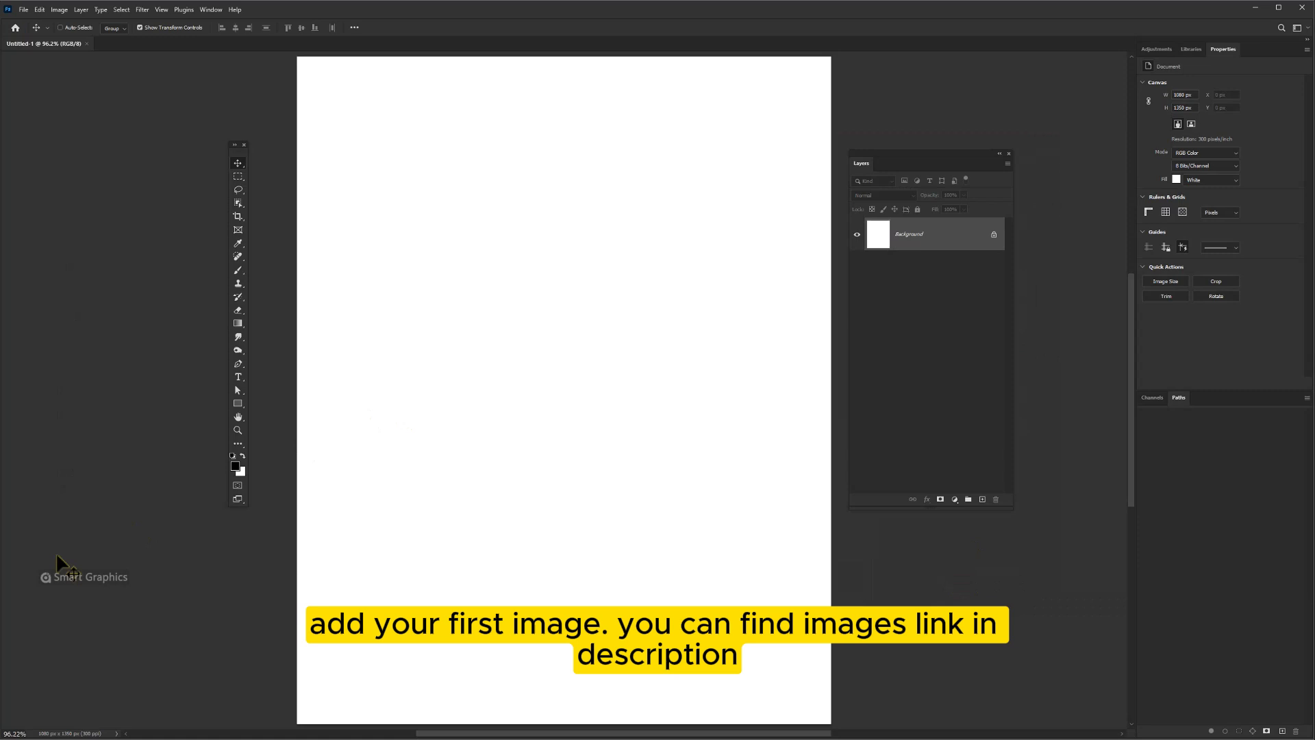
{"action": "mouse_move", "coordinate": [468, 570]}
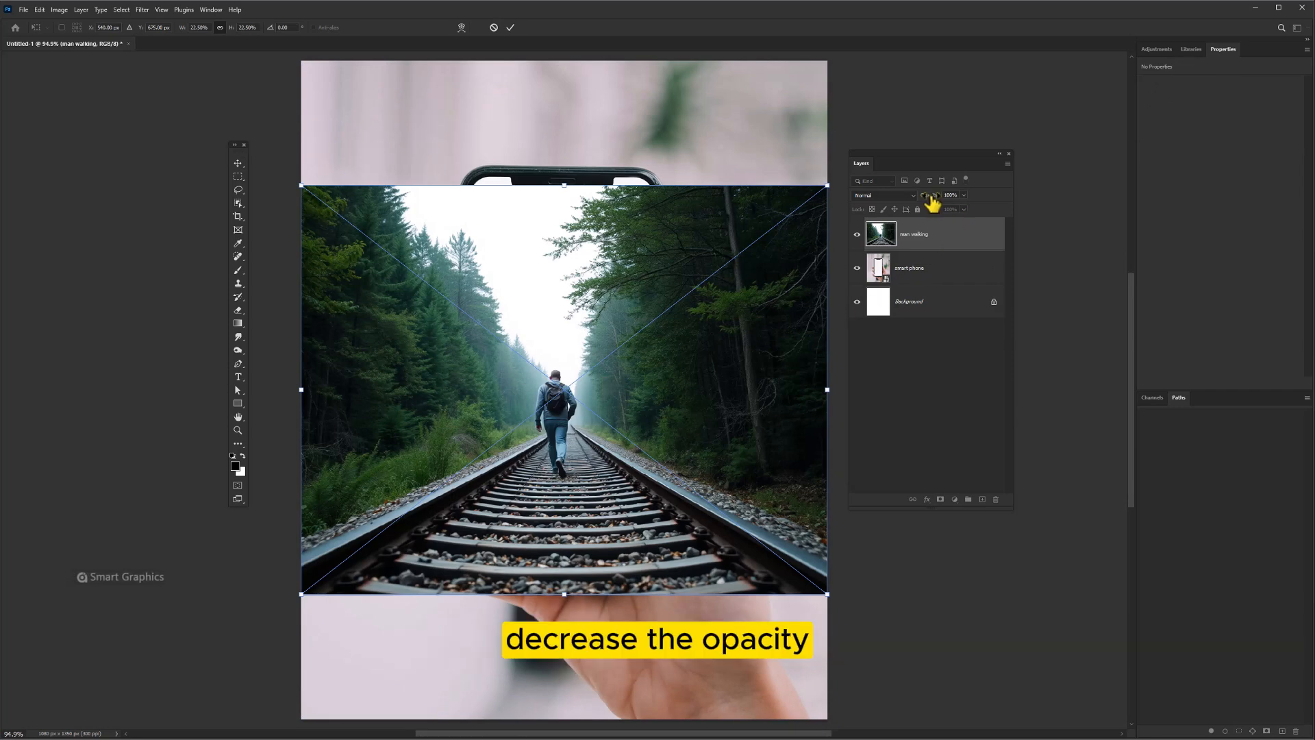
{"action": "left_click", "coordinate": [929, 194]}
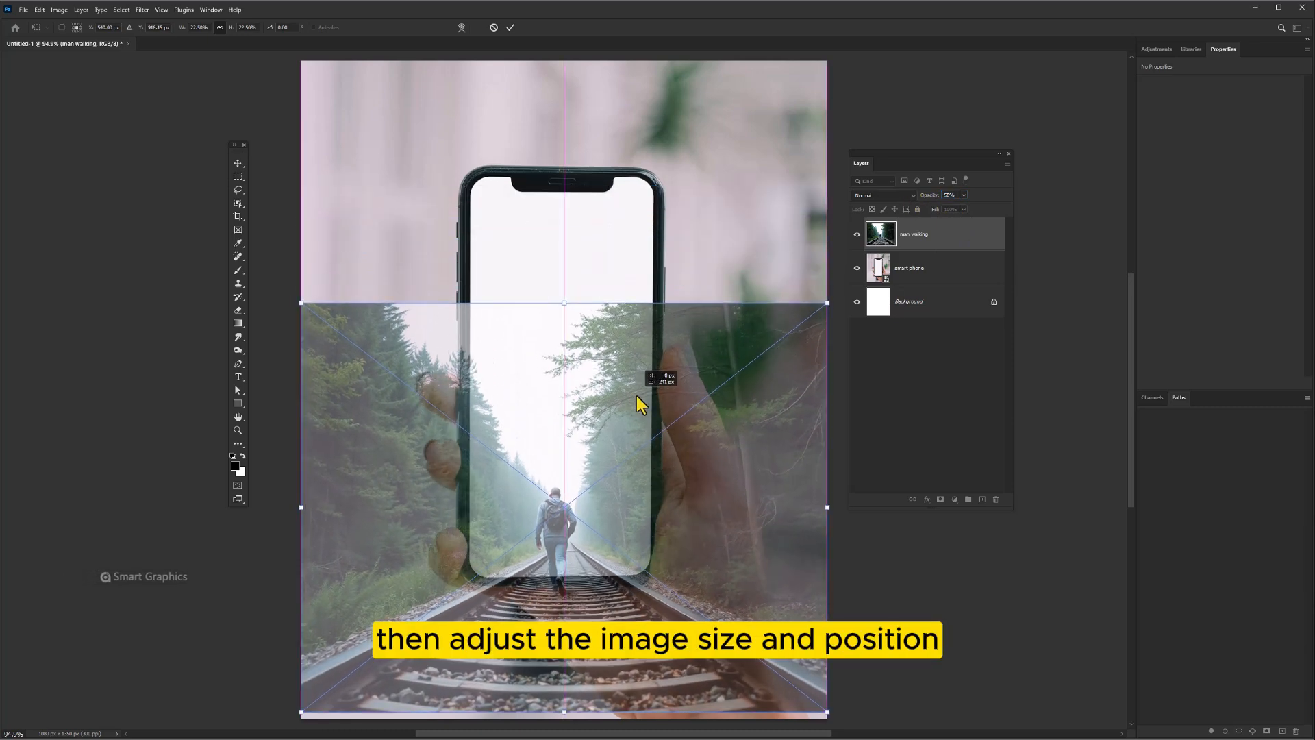
{"action": "left_click_drag", "start_coordinate": [564, 302], "coordinate": [565, 251]}
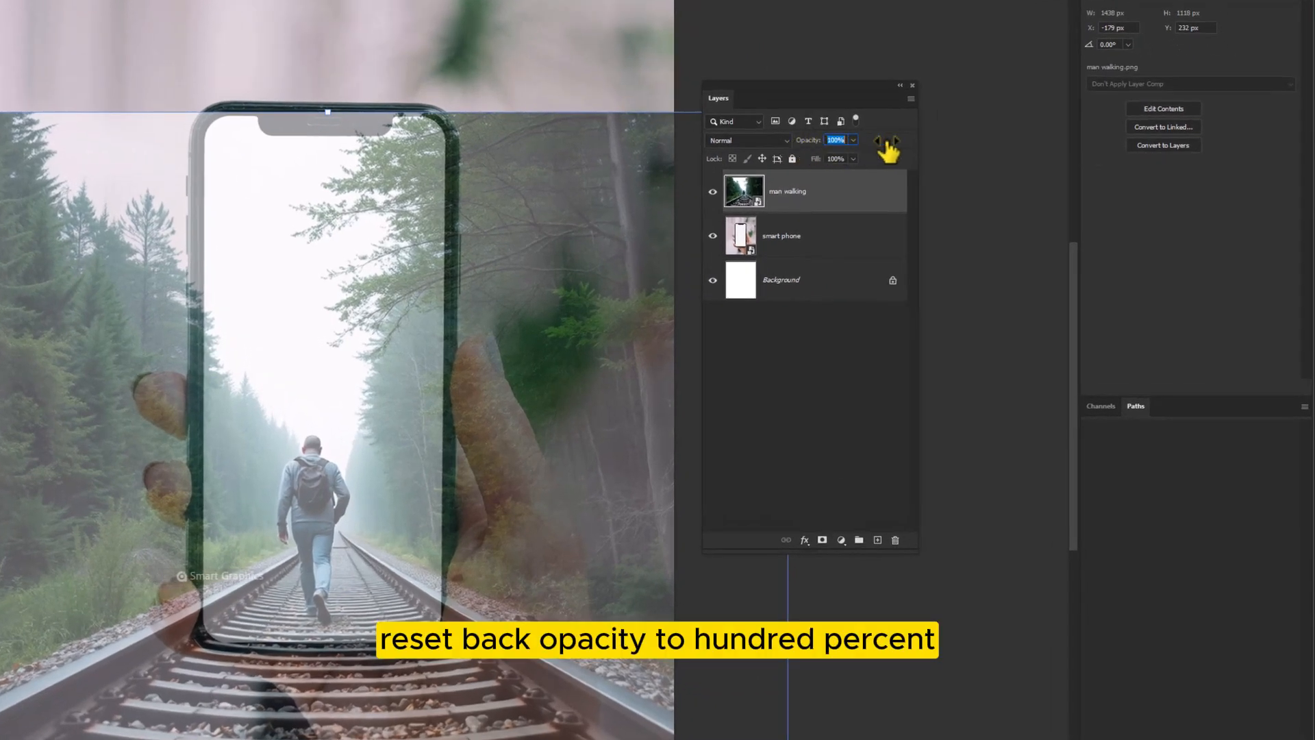
- Hide the railway layer and give the phone photo an inverted Magic Wand mask of the white screen
{"action": "left_click", "coordinate": [713, 191]}
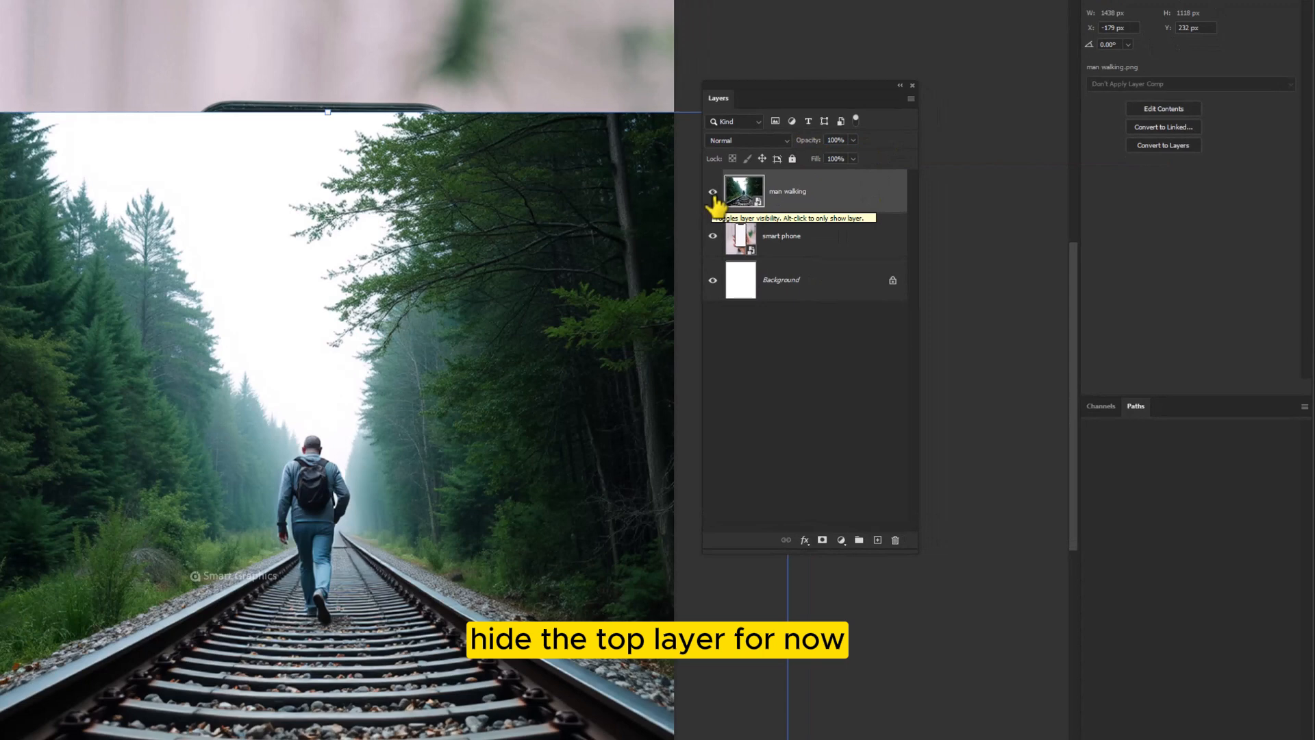
{"action": "left_click", "coordinate": [713, 191]}
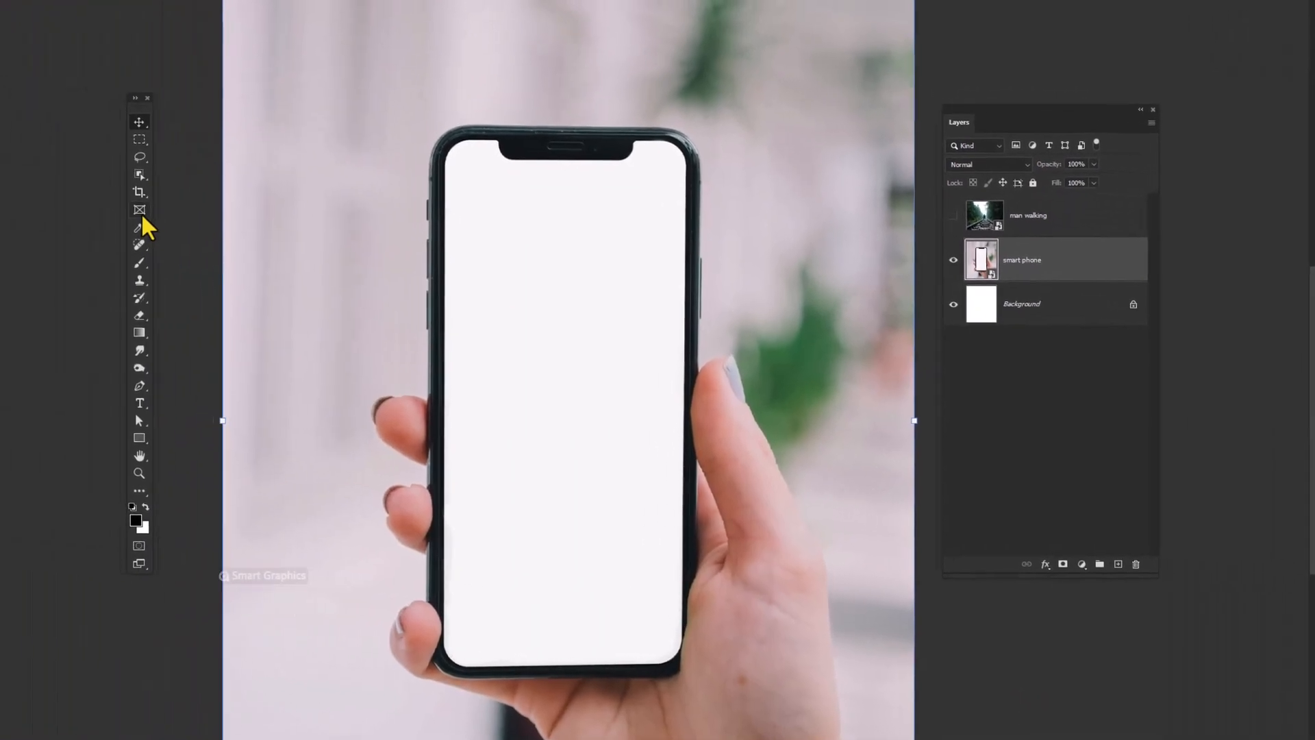
{"action": "right_click", "coordinate": [139, 175]}
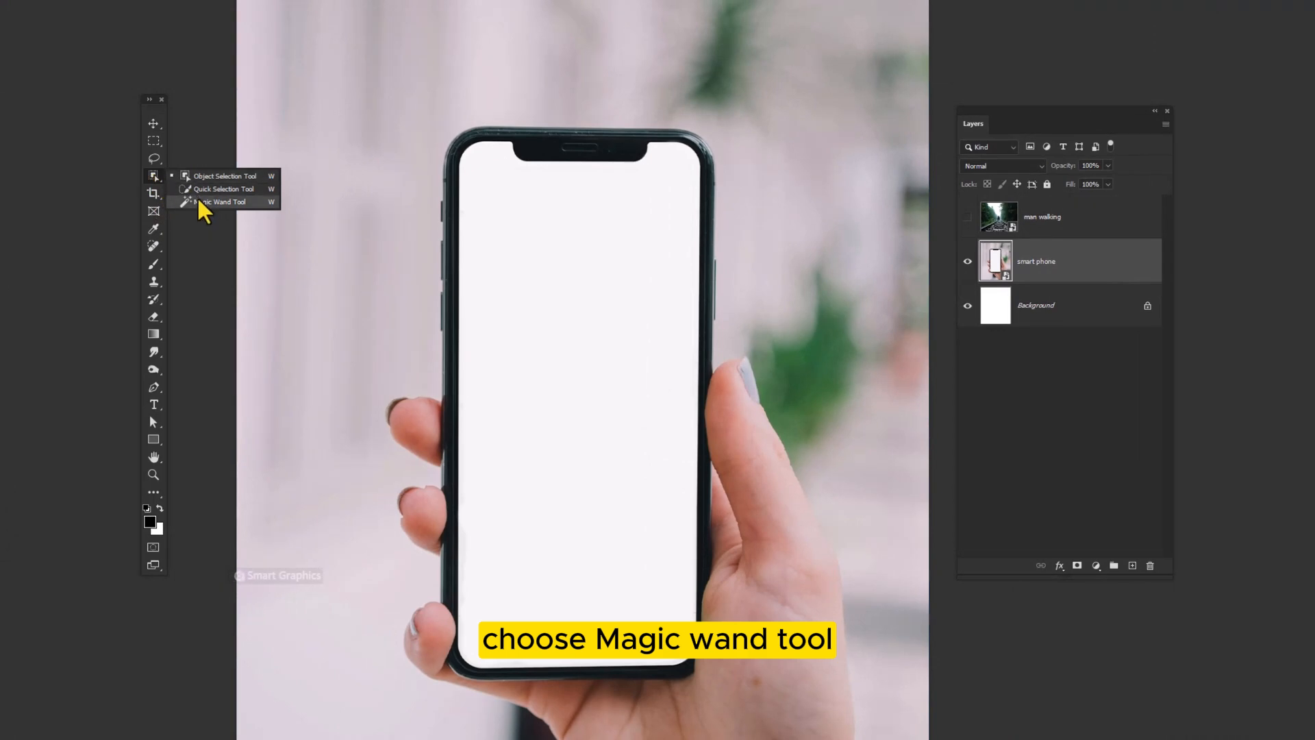
{"action": "left_click", "coordinate": [222, 201]}
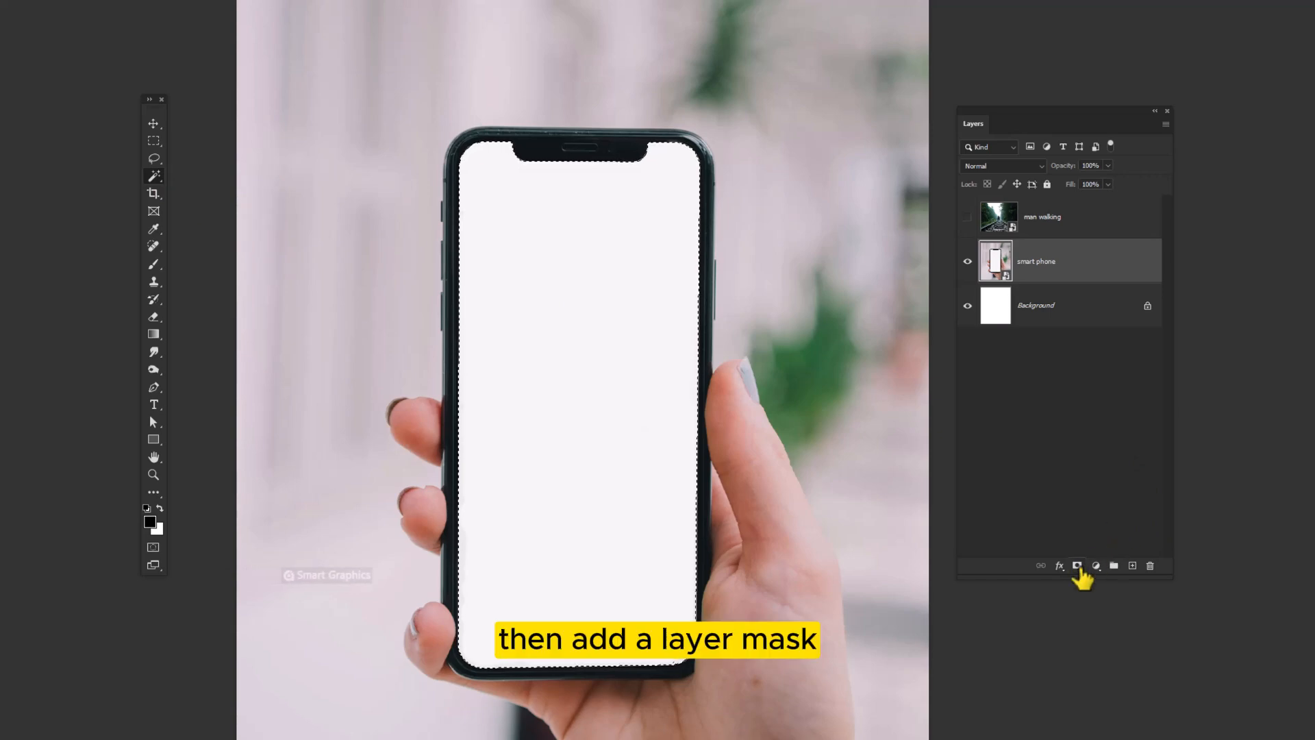
{"action": "left_click", "coordinate": [1077, 564]}
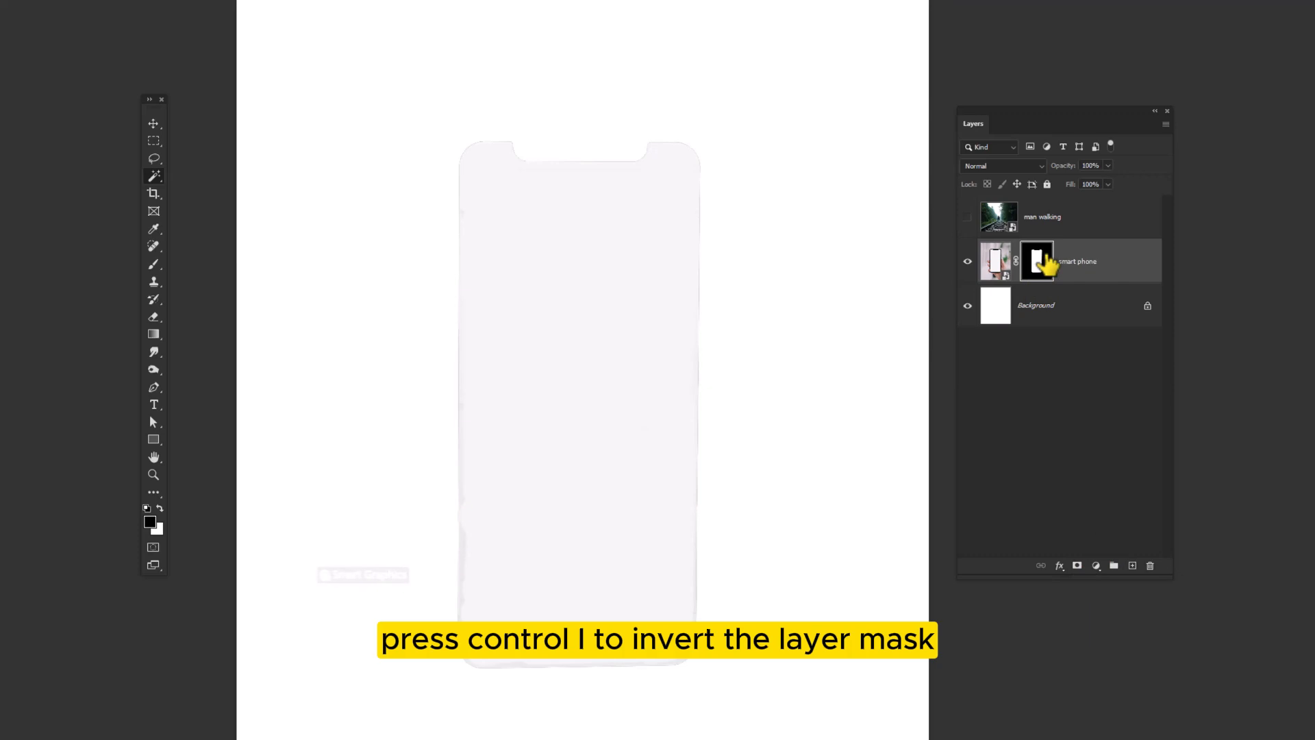
{"action": "key", "text": "ctrl+i"}
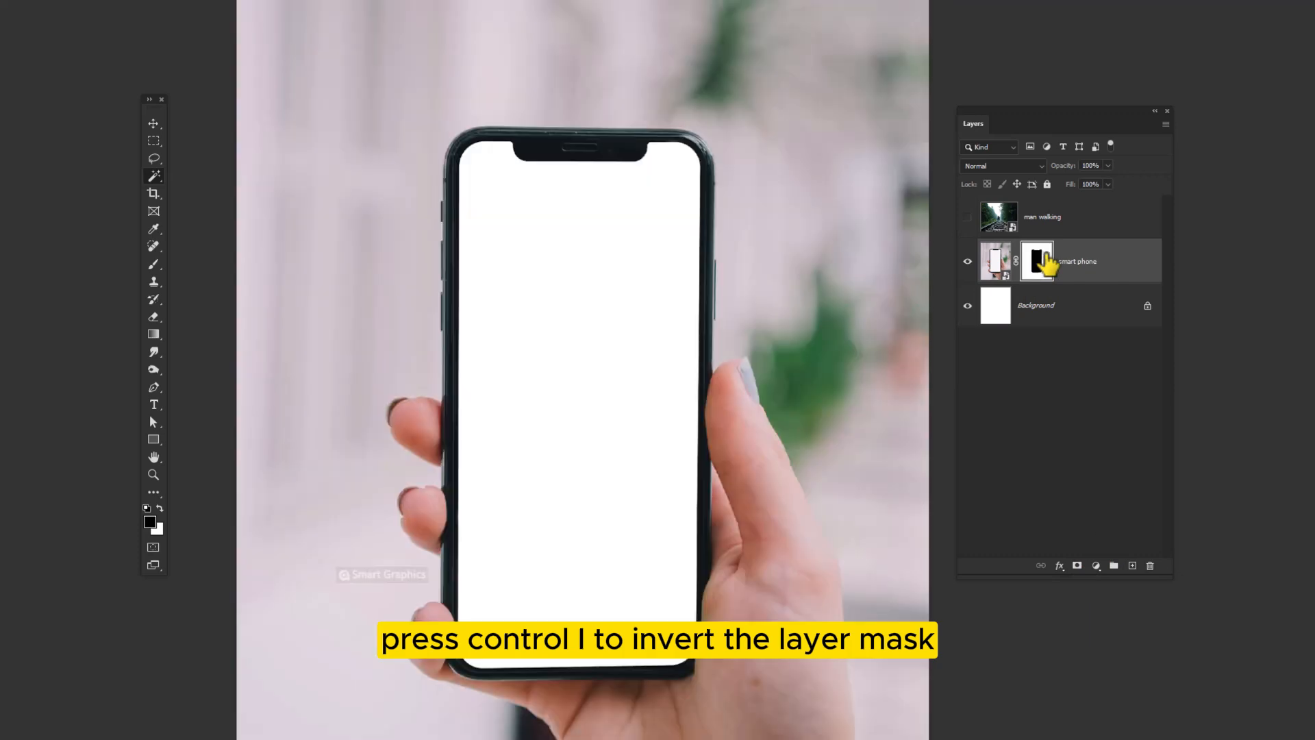
{"action": "key", "text": "ctrl+i"}
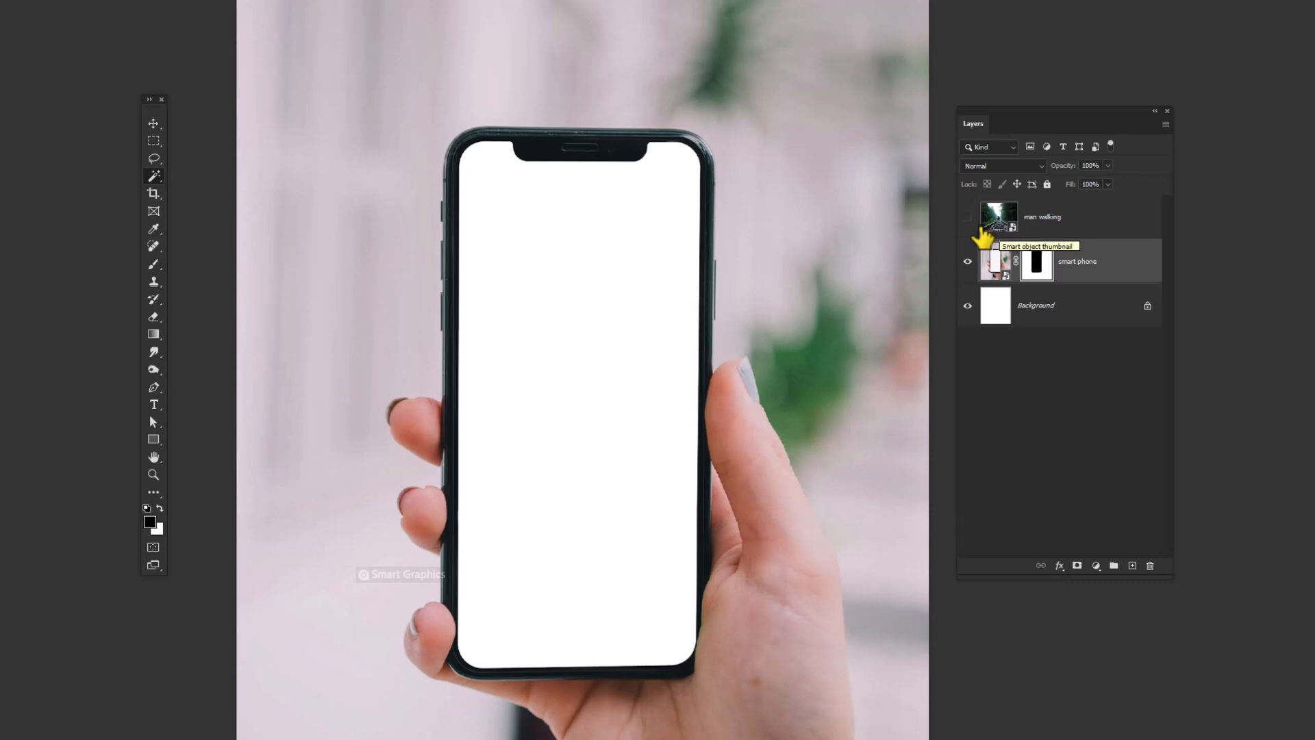
- Show the man-walking layer, Alt-drag the phone's mask onto it, and invert the copy
{"action": "left_click", "coordinate": [967, 216]}
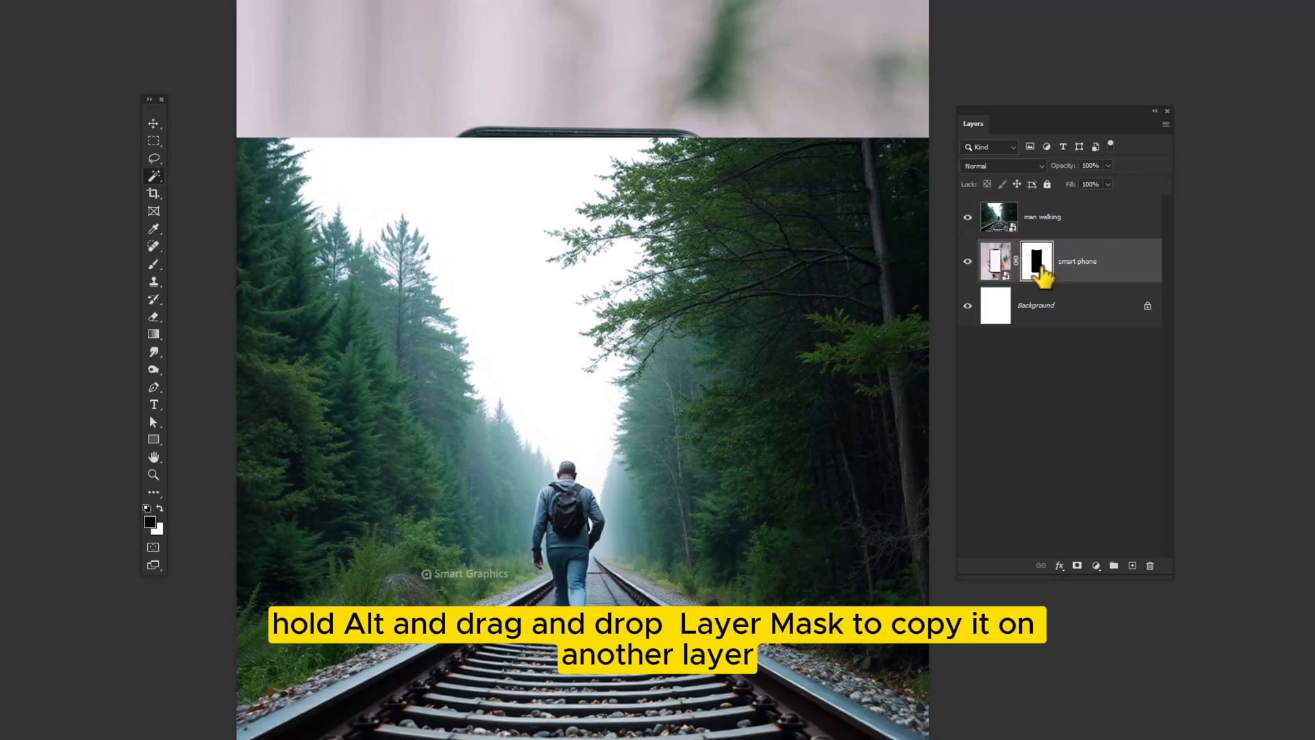
{"action": "left_click_drag", "start_coordinate": [1036, 261], "coordinate": [1040, 218]}
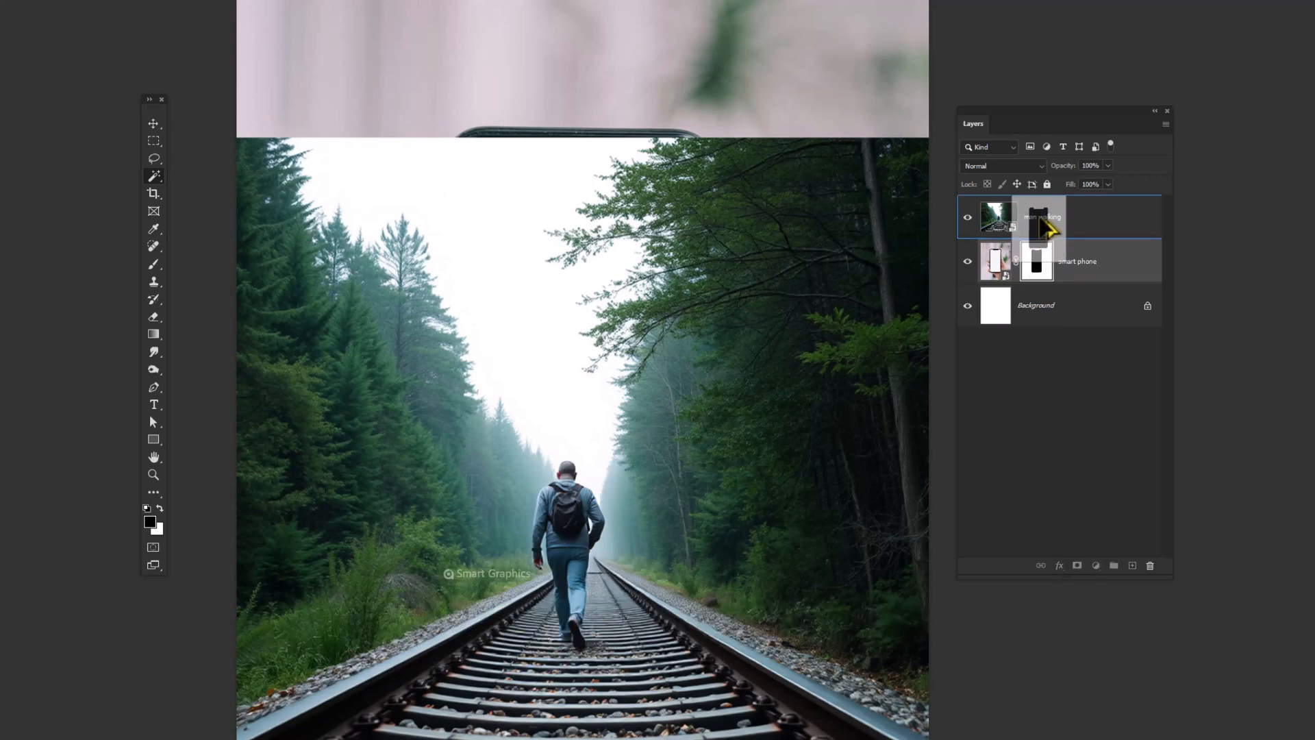
{"action": "key", "text": "ctrl+i"}
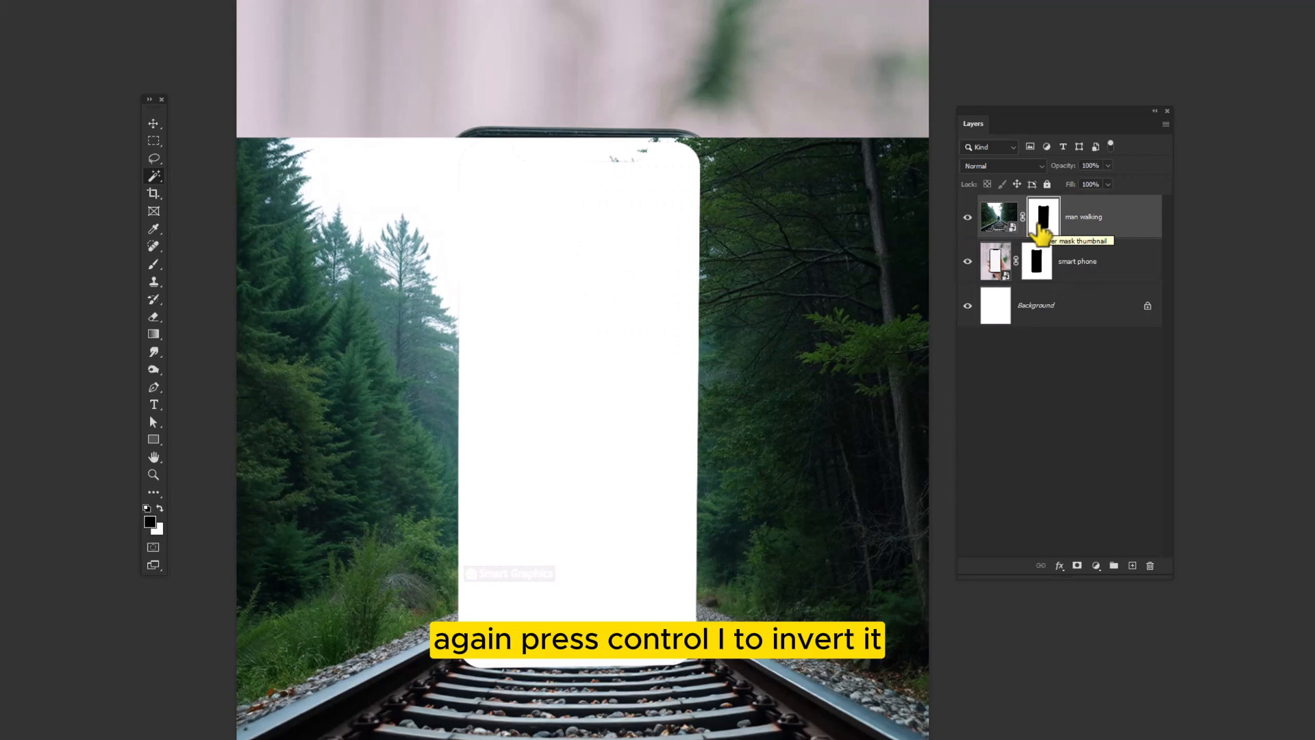
{"action": "key", "text": "ctrl+i"}
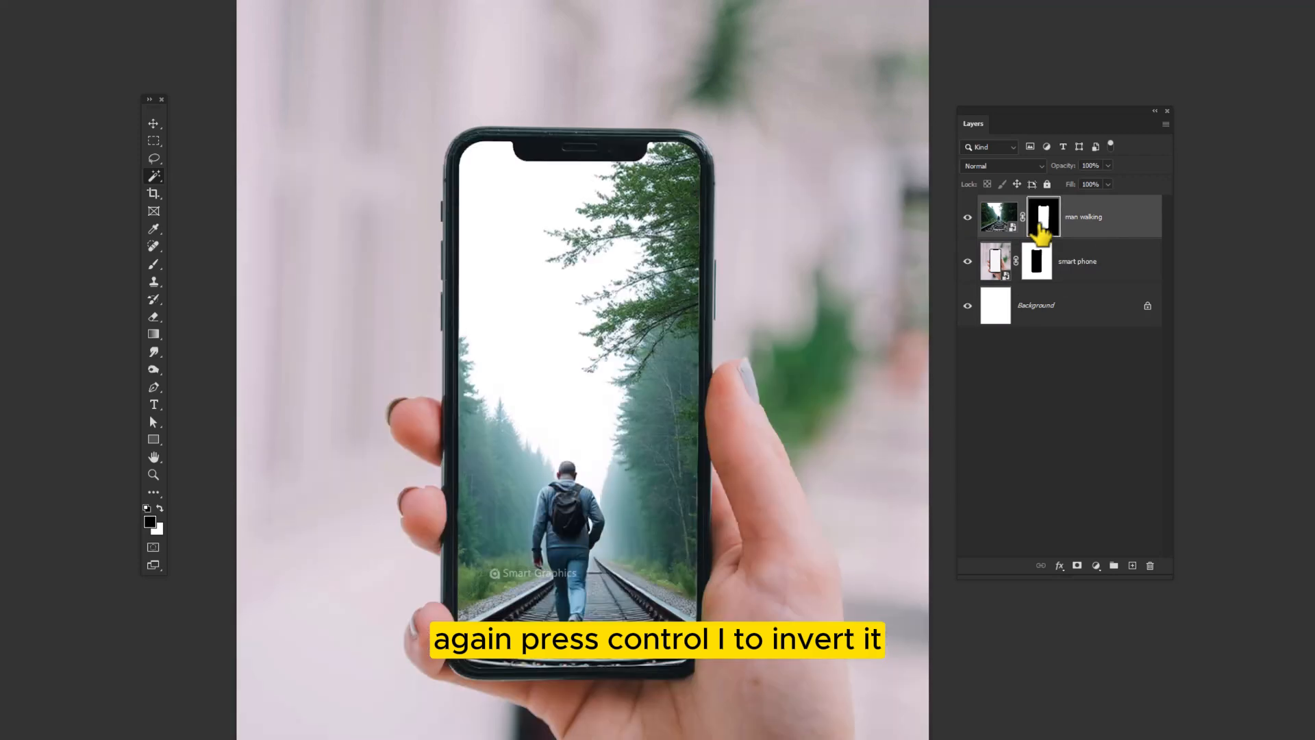
{"action": "key", "text": "ctrl+i"}
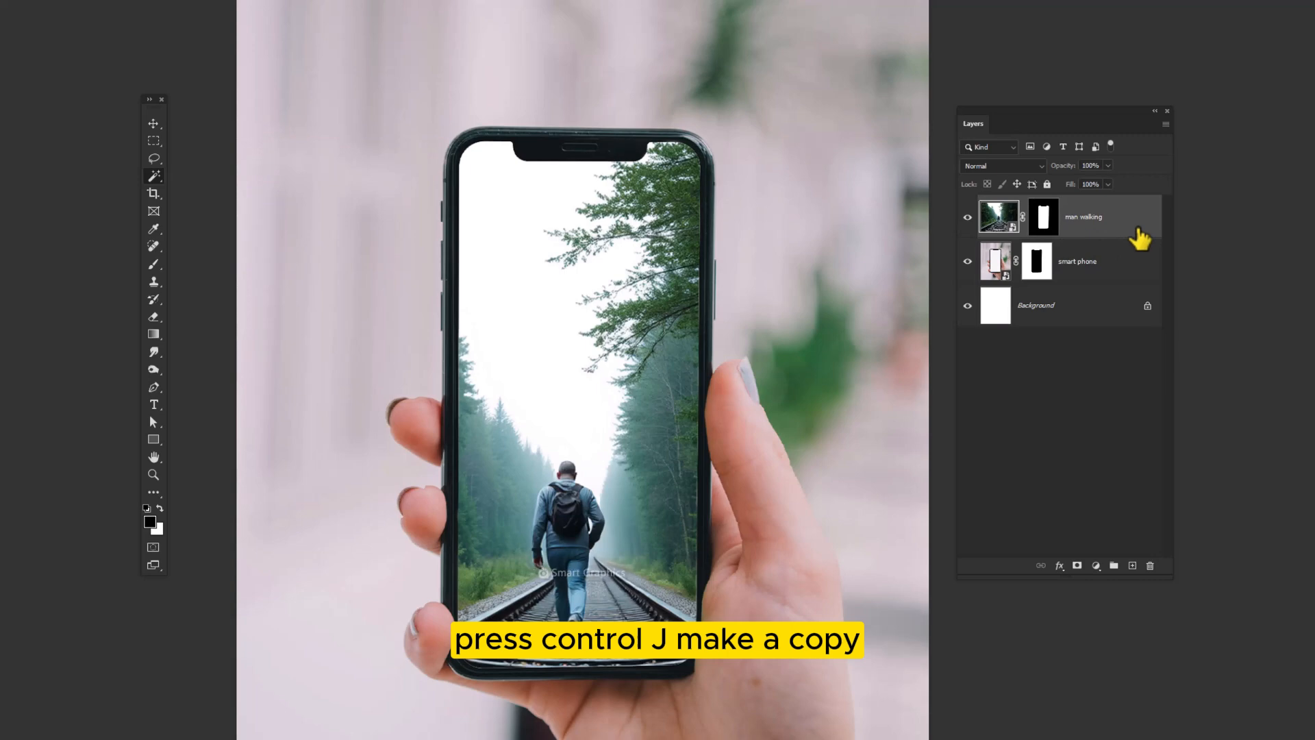
- Duplicate the man-walking layer with Ctrl+J and switch to the Polygonal Lasso Tool
{"action": "key", "text": "ctrl+j"}
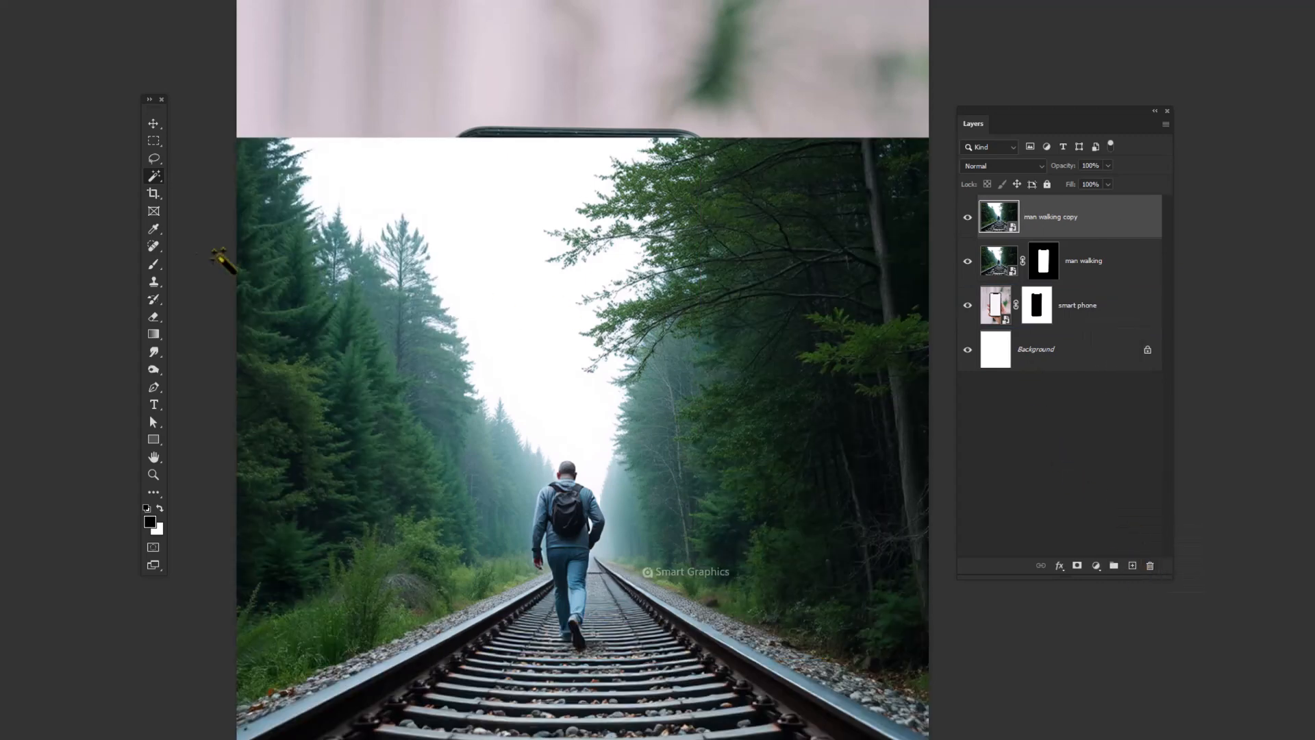
{"action": "left_click", "coordinate": [154, 158]}
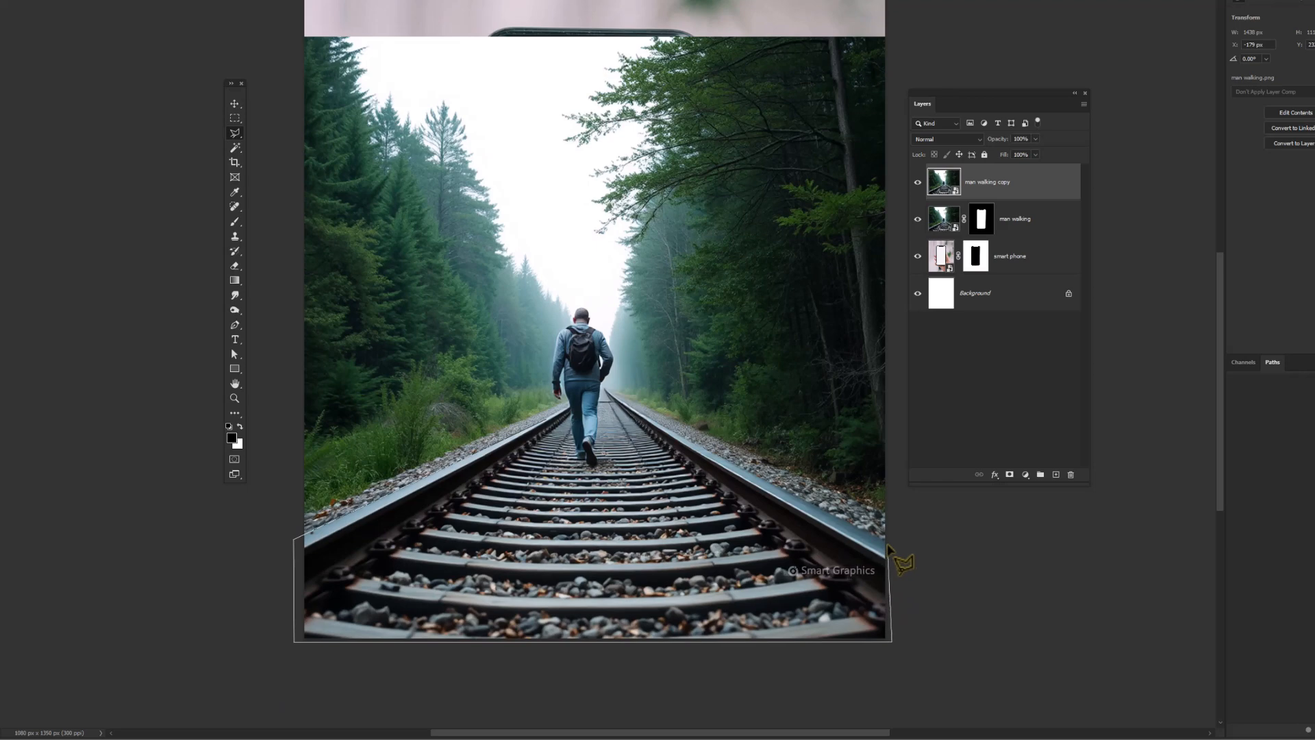
{"action": "mouse_move", "coordinate": [654, 423]}
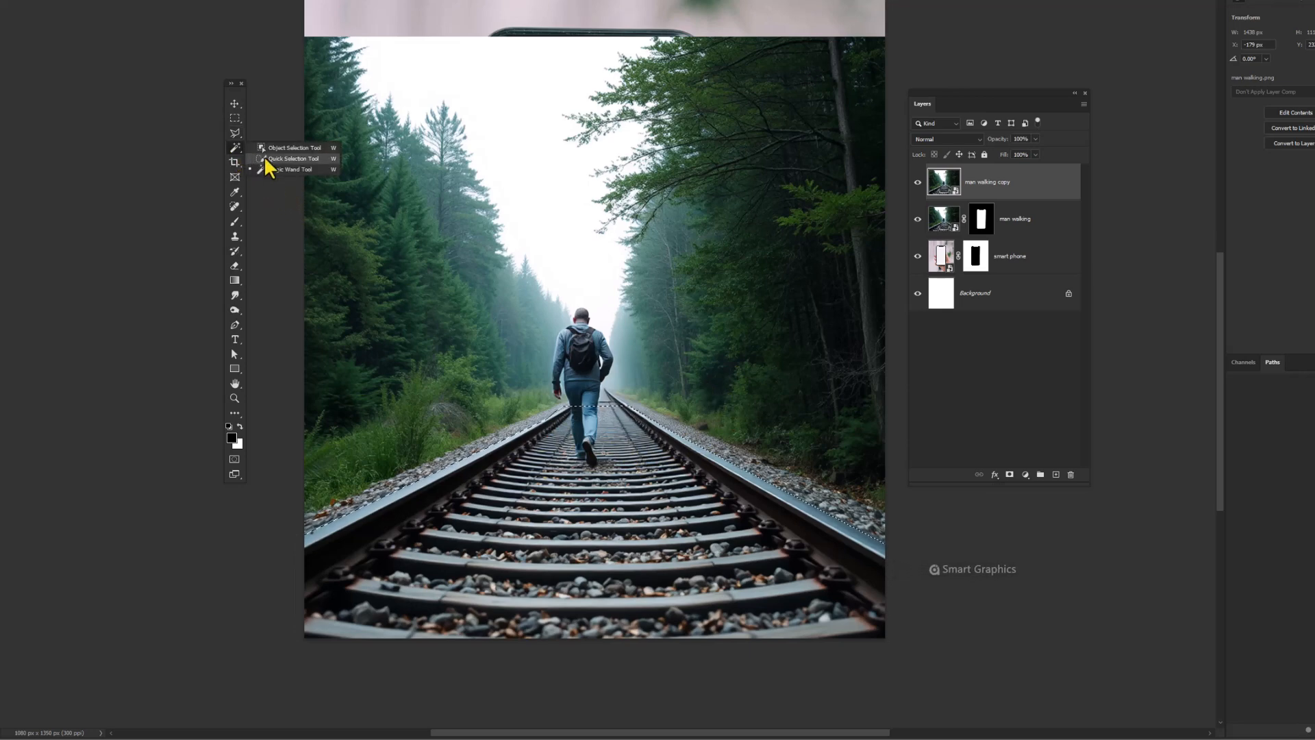
- Quick-select the tracks and man on the copy, mask them, then select the smartphone layer
{"action": "left_click", "coordinate": [293, 158]}
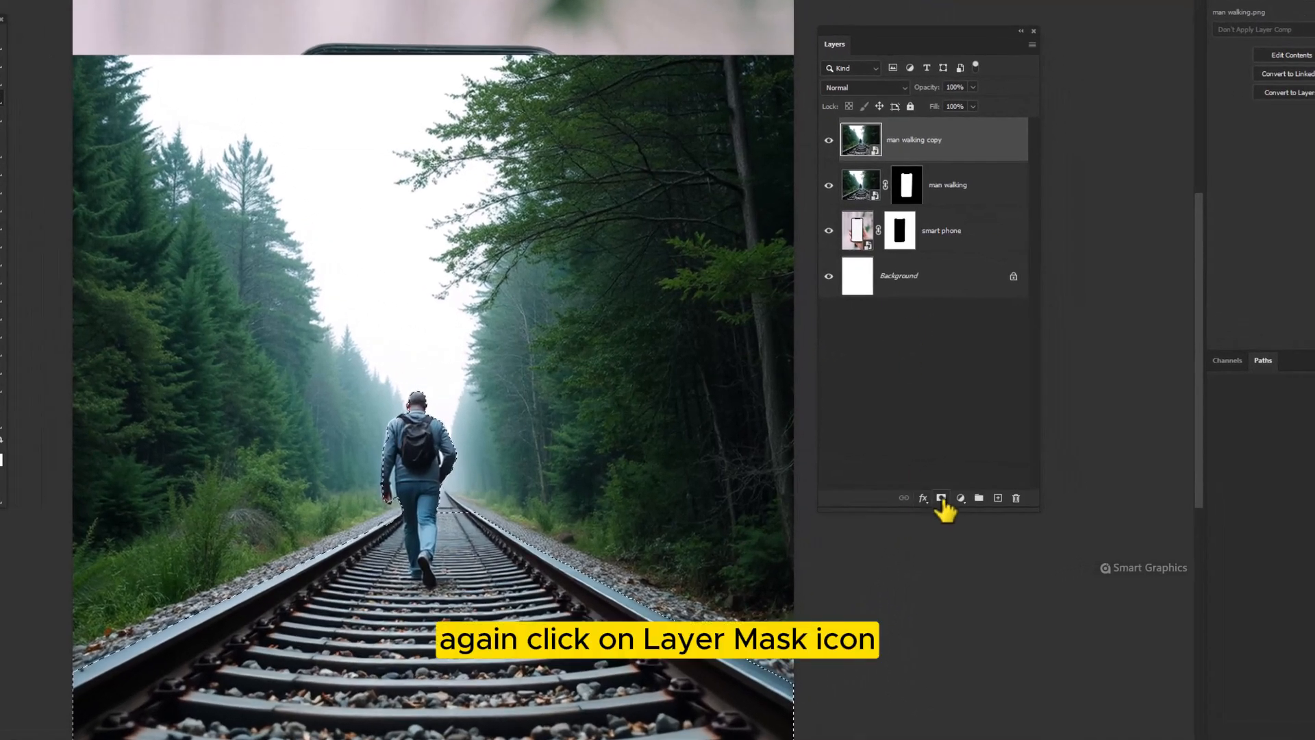
{"action": "left_click", "coordinate": [941, 498]}
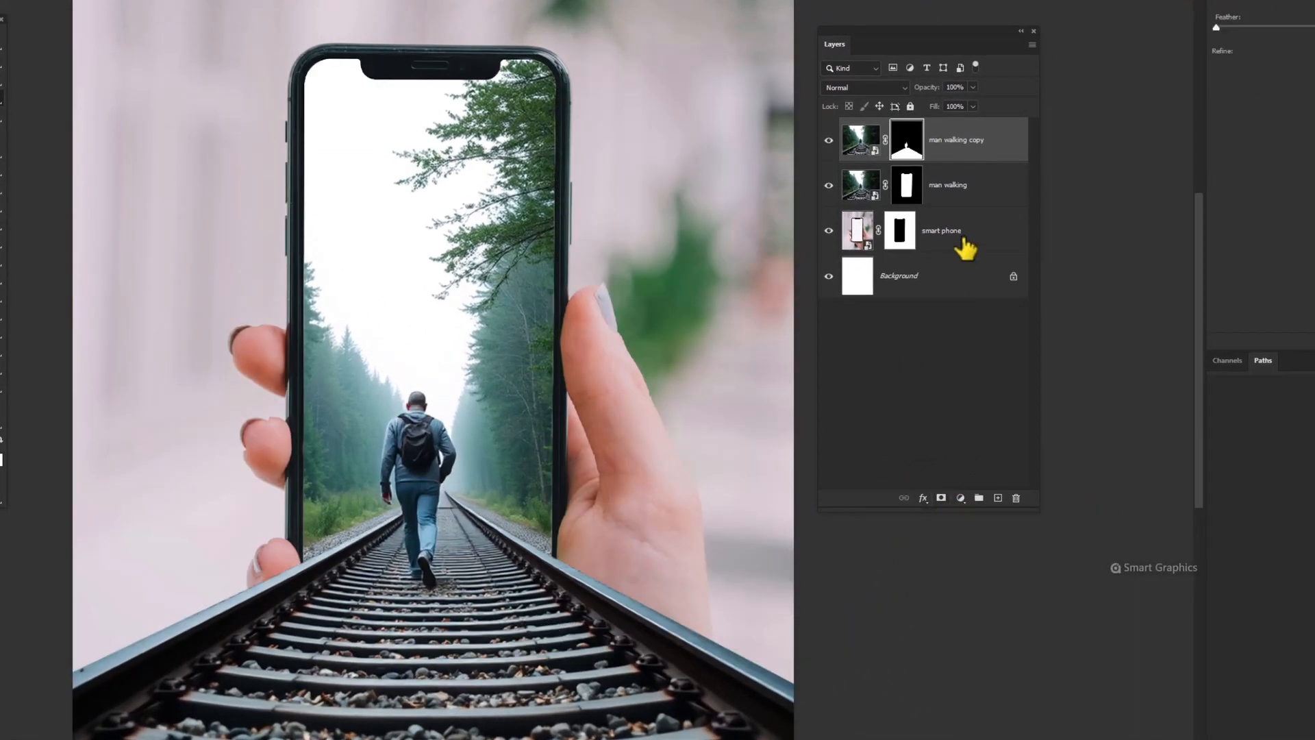
{"action": "left_click", "coordinate": [941, 231]}
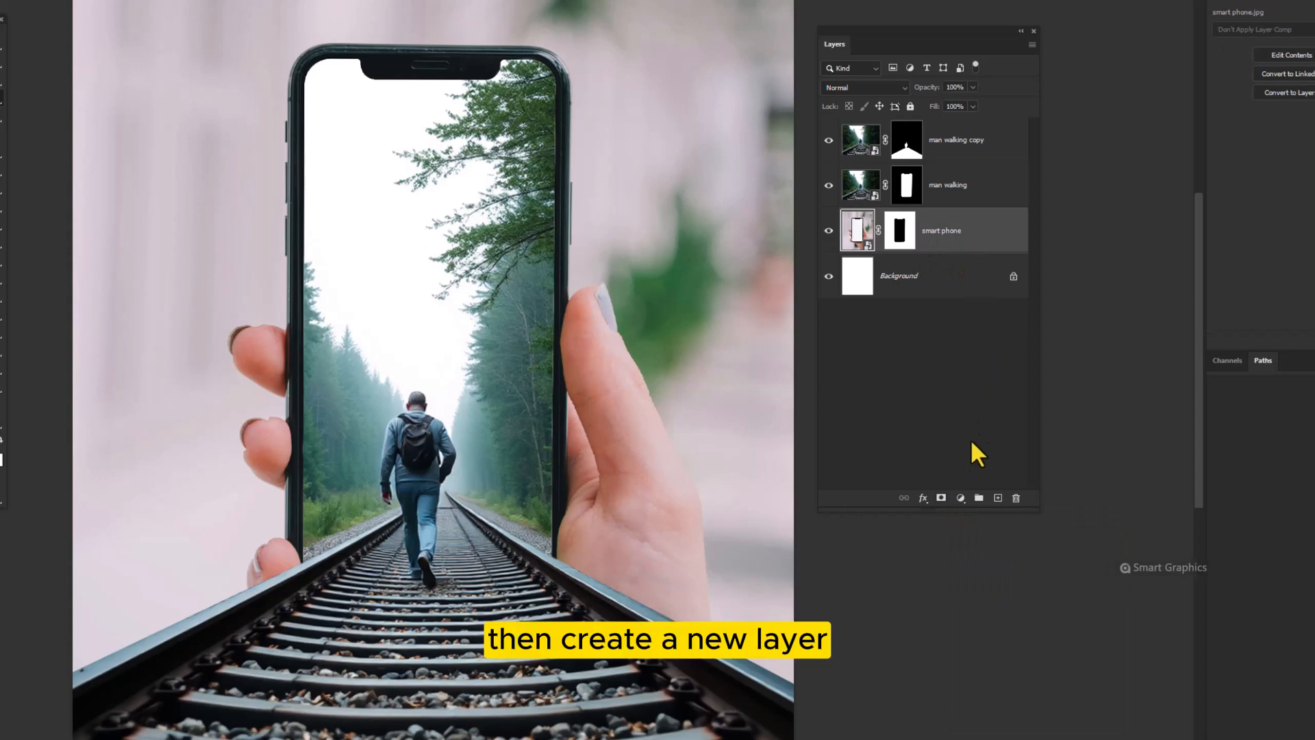
- Add a 'shadow' layer, set the colour to #101518, and paint a shadow along the right rail
{"action": "left_click", "coordinate": [978, 498]}
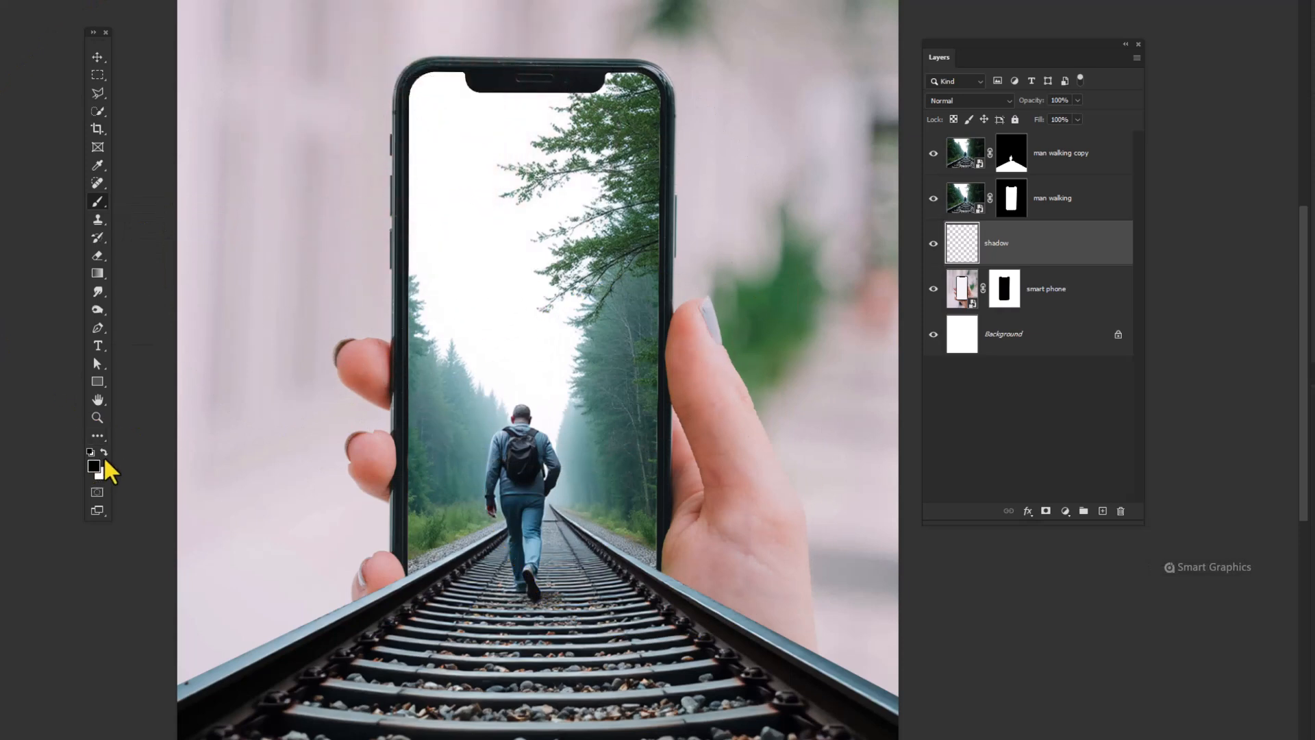
{"action": "left_click", "coordinate": [94, 466]}
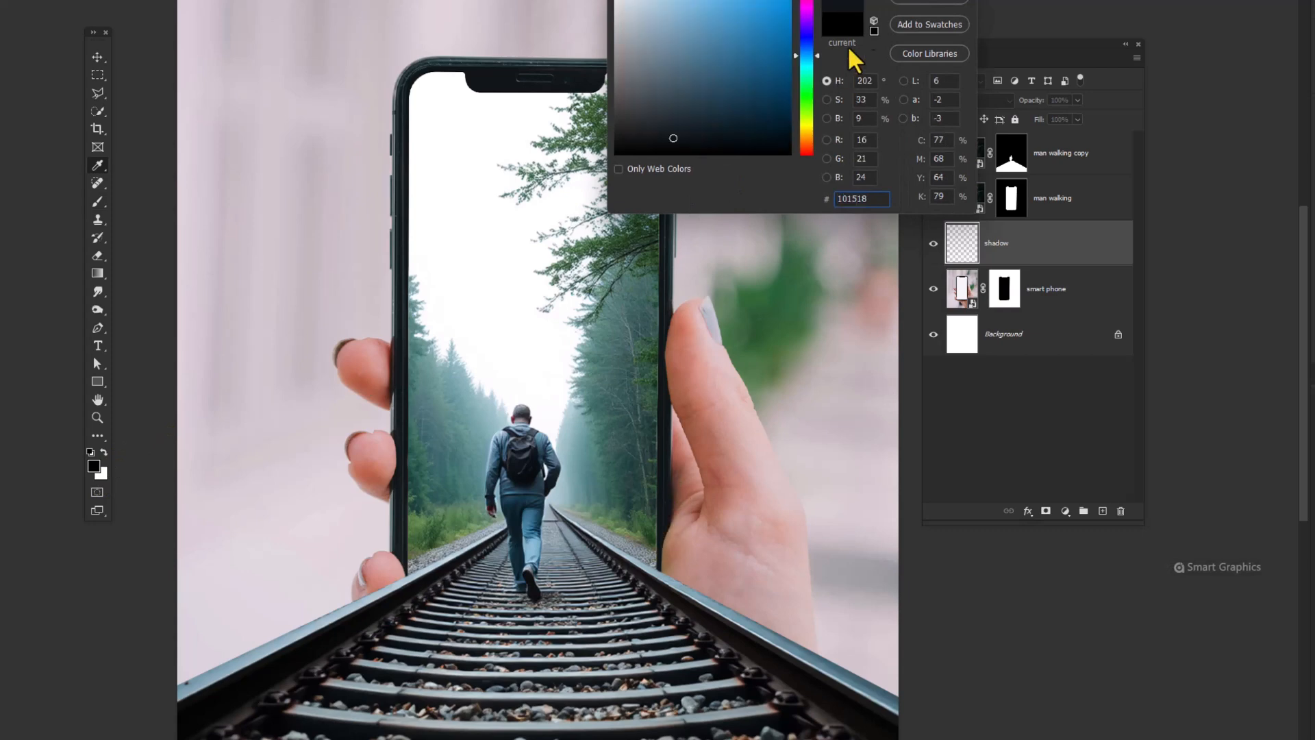
{"action": "mouse_move", "coordinate": [852, 59]}
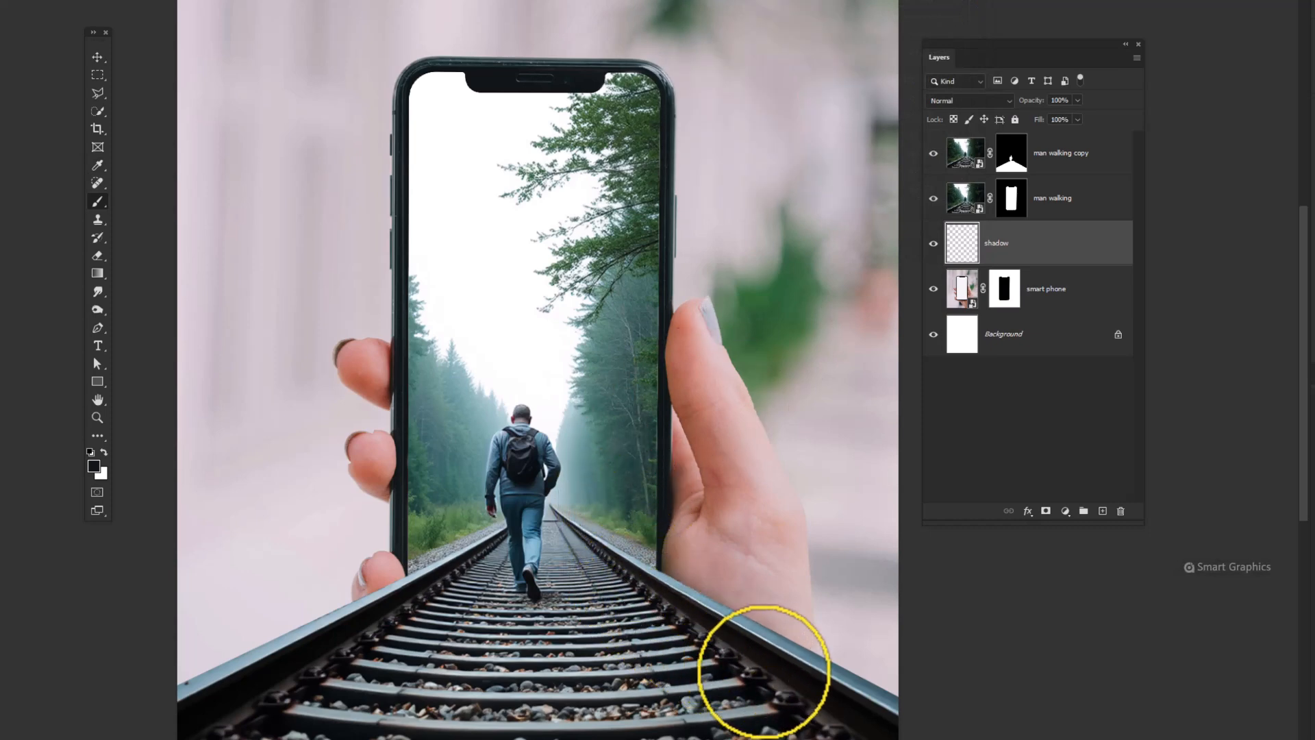
{"action": "left_click_drag", "start_coordinate": [763, 671], "coordinate": [629, 587]}
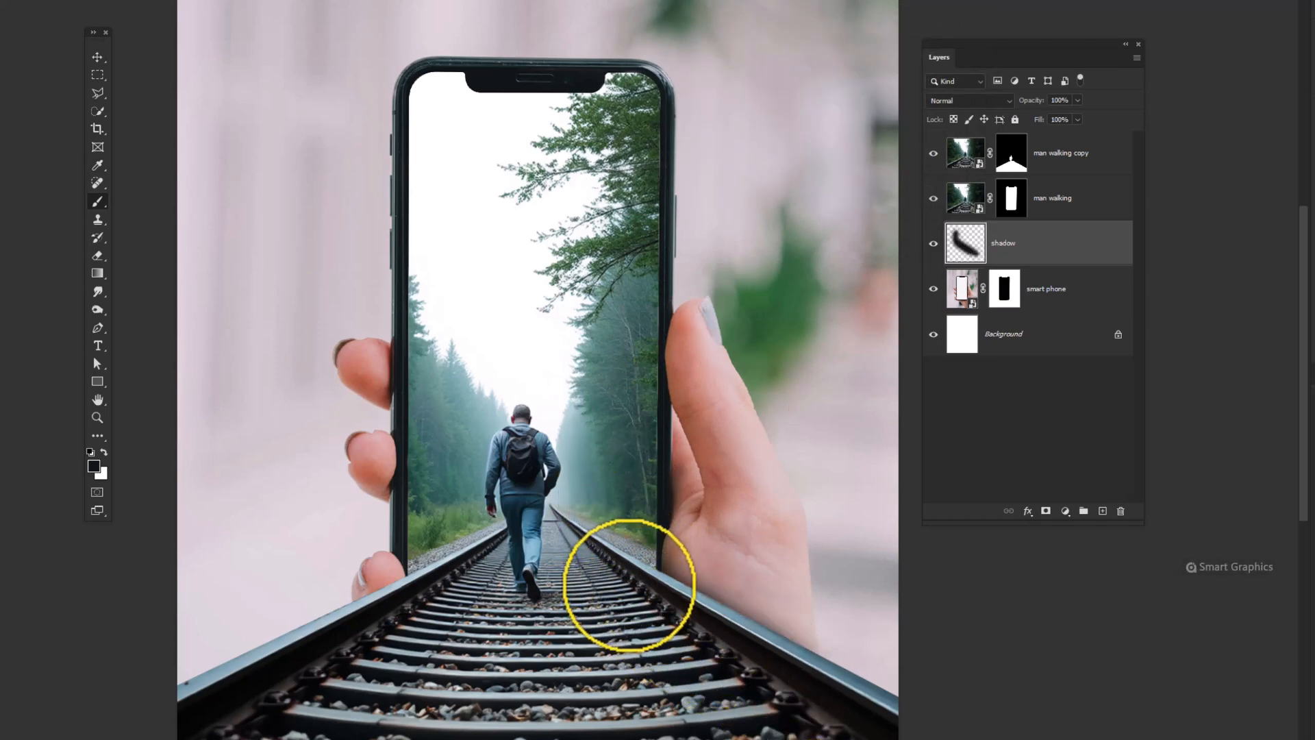